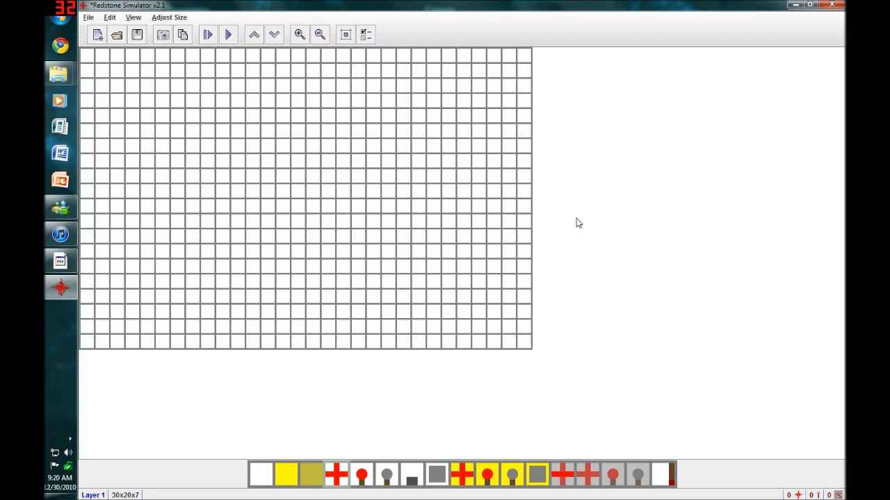
pyautogui.moveTo(139, 11)
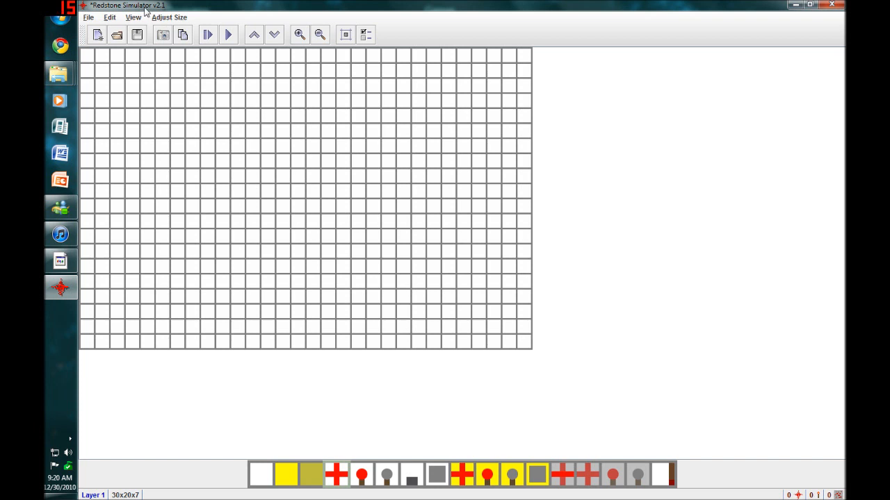
pyautogui.moveTo(235, 122)
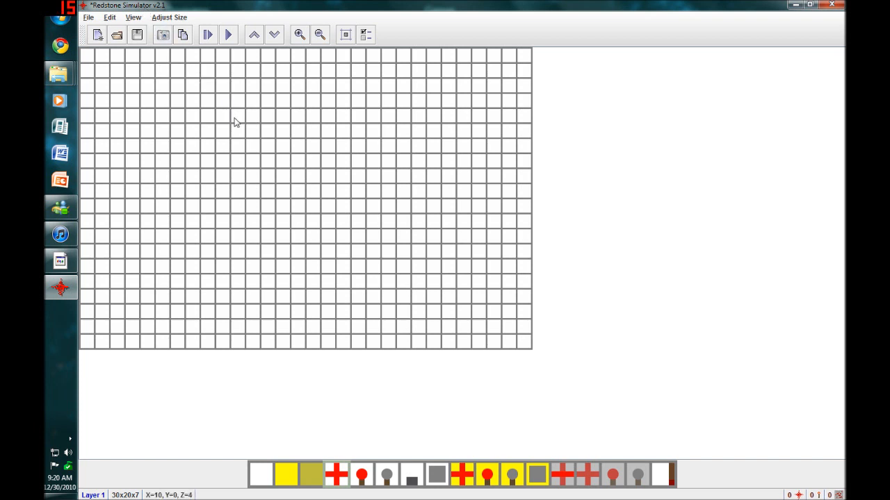
# Step: Draw a trial bent wire path and a block in the grid, then erase both
pyautogui.click(237, 116)
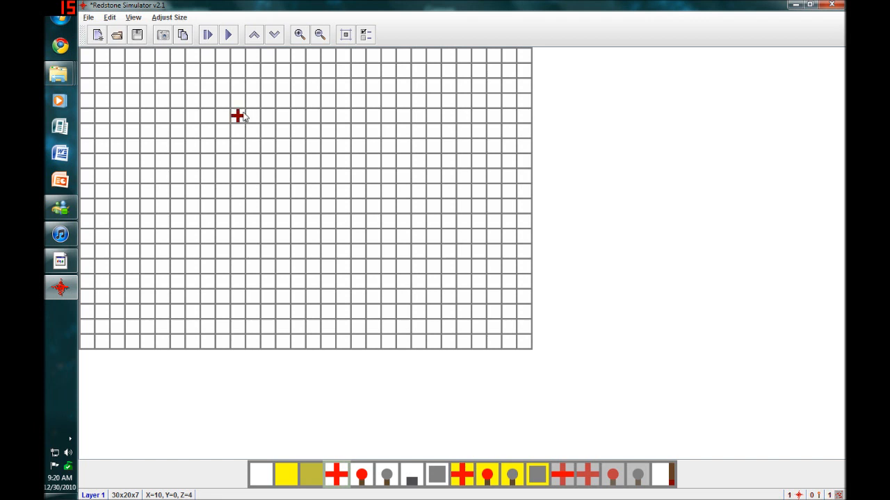
pyautogui.moveTo(236, 116); pyautogui.dragTo(268, 174)
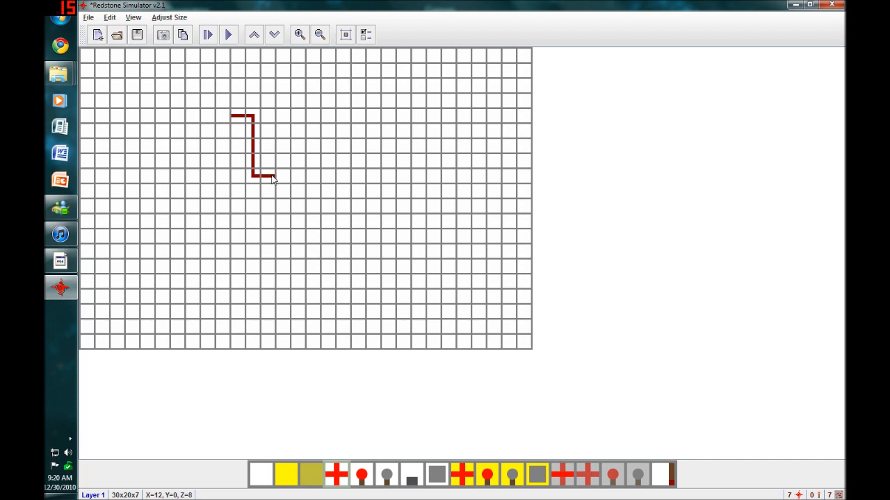
pyautogui.click(254, 174)
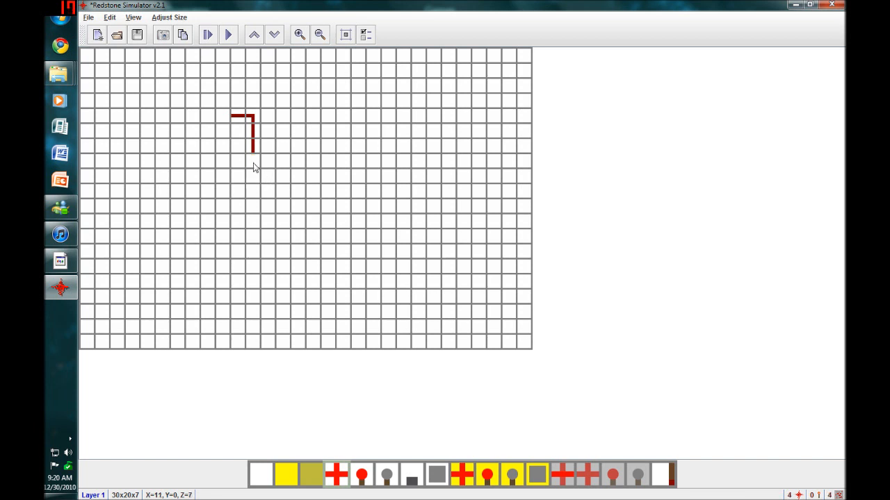
pyautogui.click(252, 114)
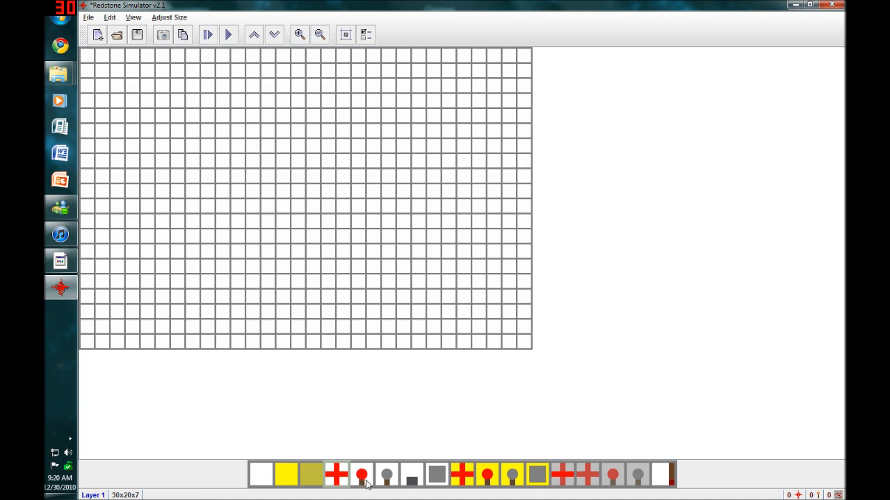
pyautogui.moveTo(332, 251)
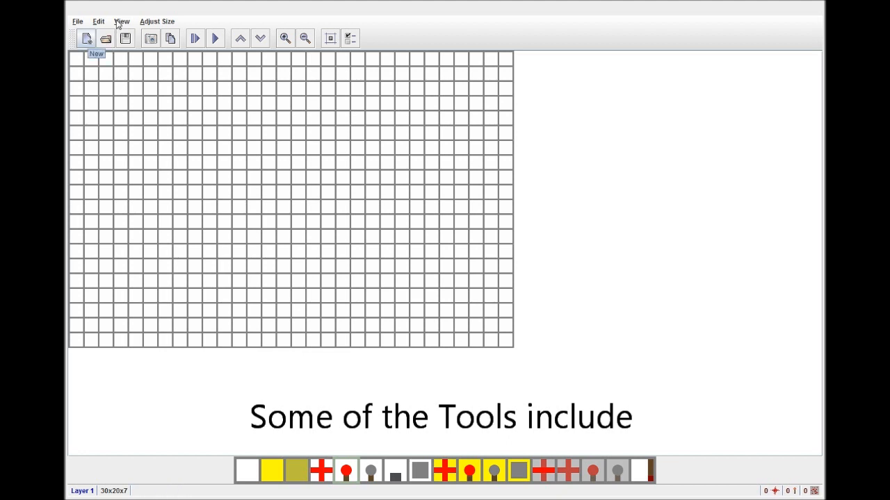
pyautogui.moveTo(105, 38)
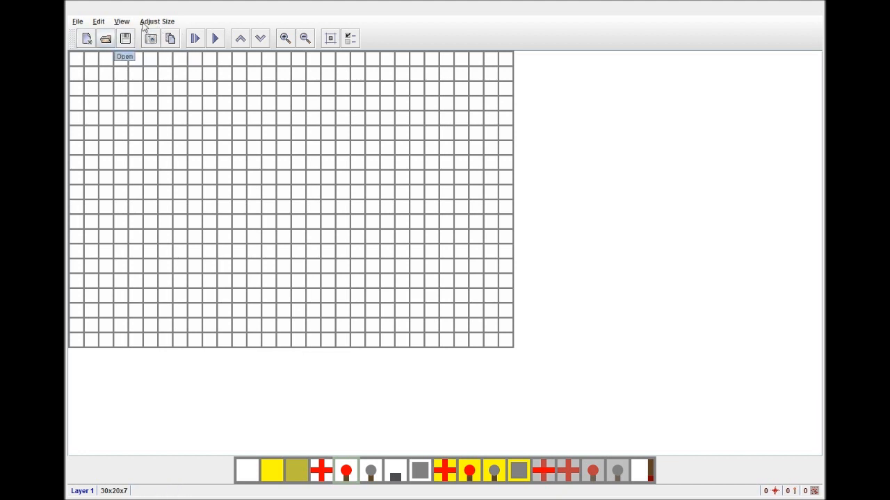
pyautogui.moveTo(151, 38)
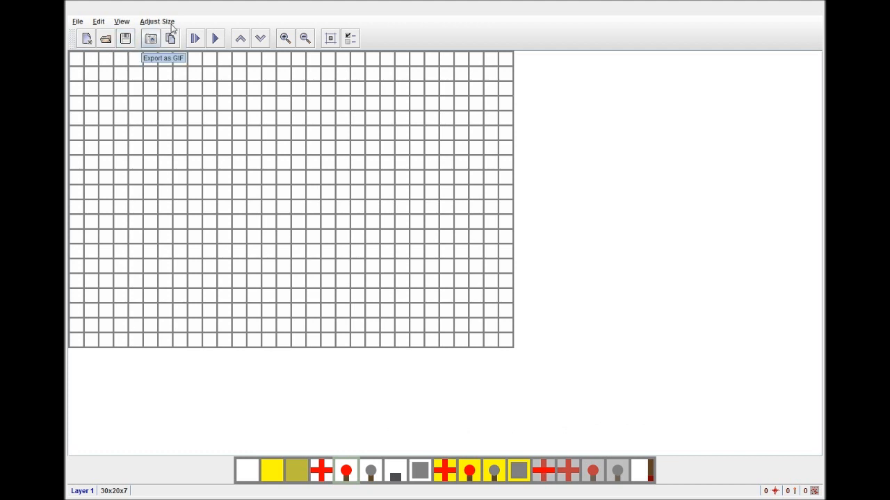
pyautogui.moveTo(254, 338)
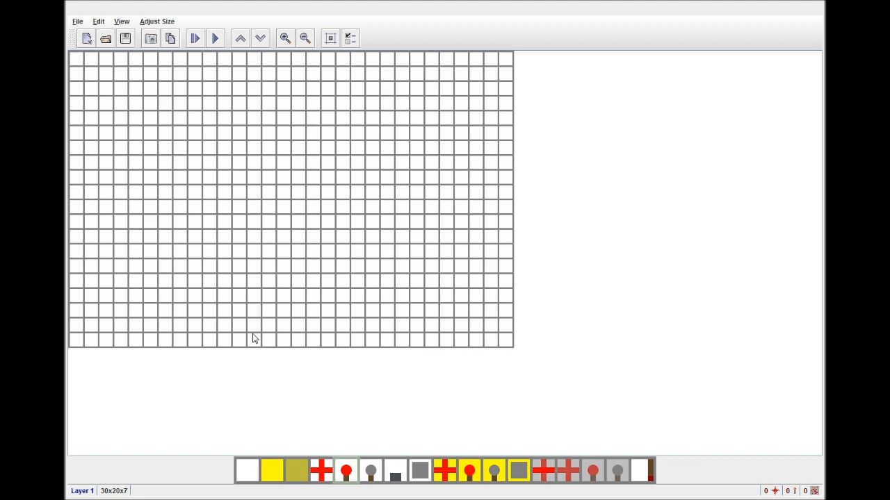
pyautogui.moveTo(253, 302)
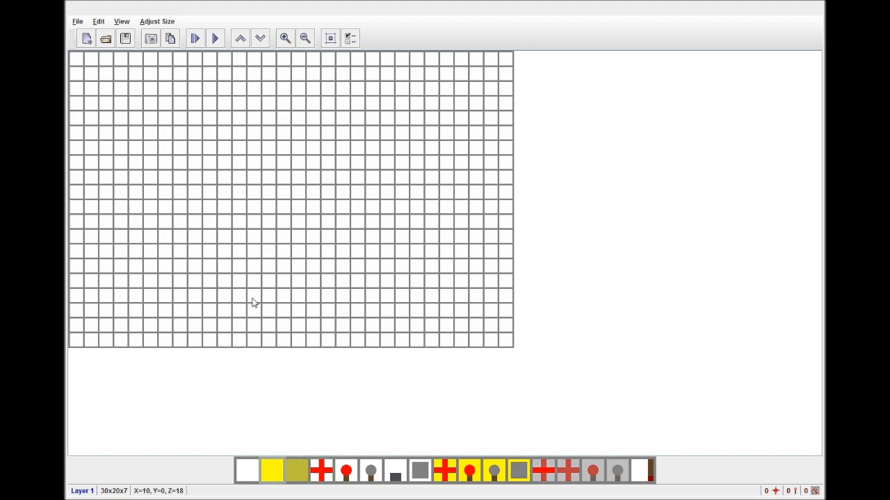
pyautogui.click(209, 147)
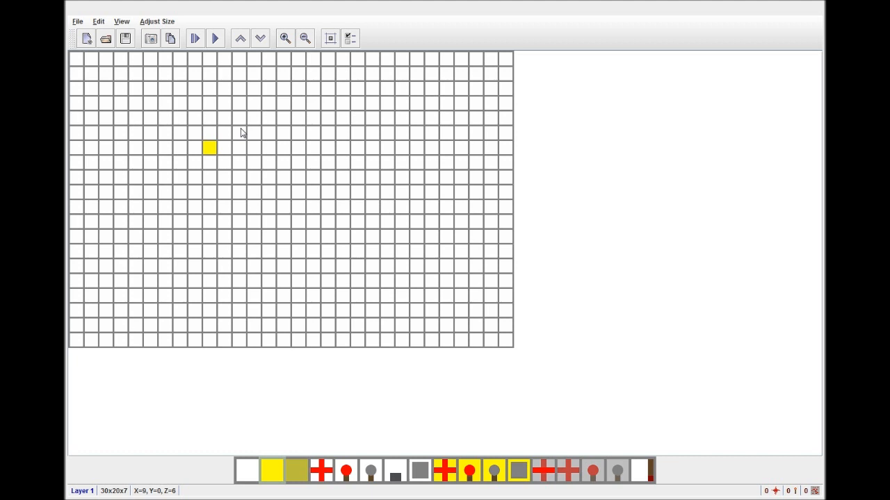
pyautogui.moveTo(358, 134)
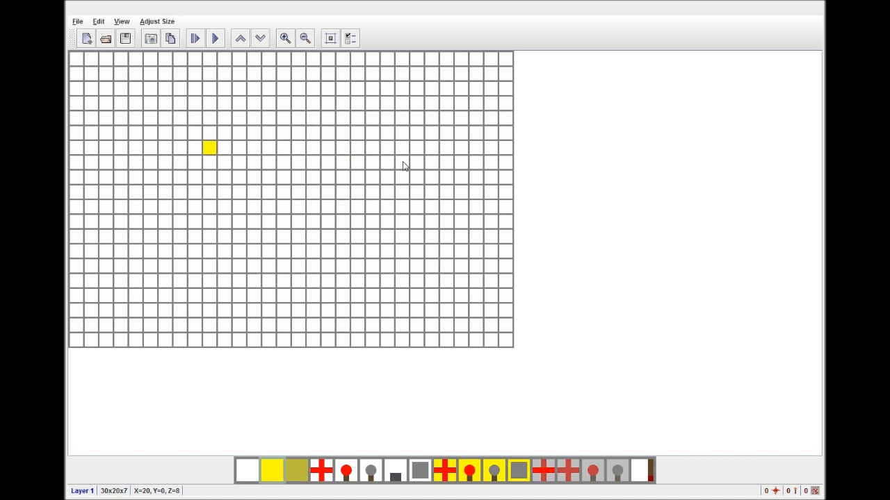
pyautogui.click(209, 146)
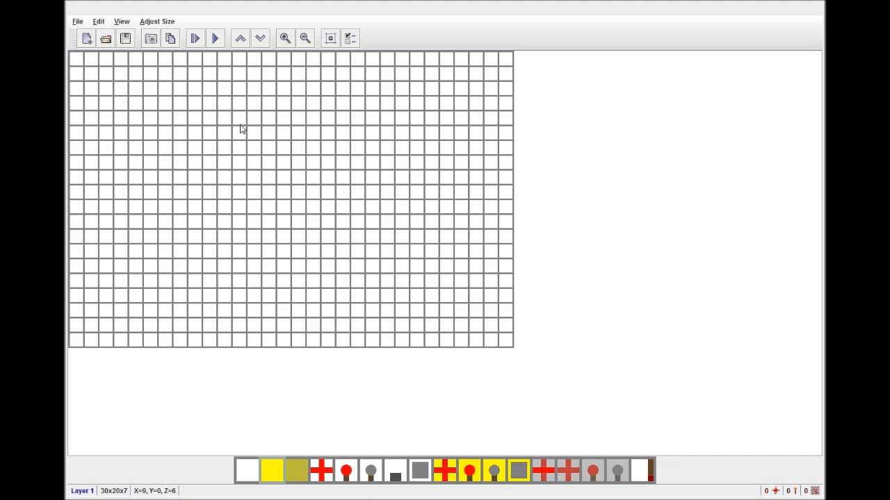
pyautogui.moveTo(173, 363)
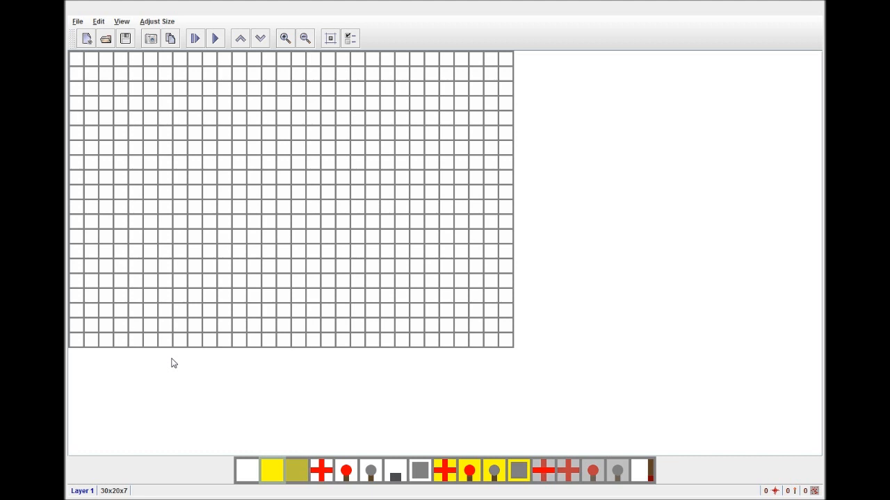
pyautogui.moveTo(161, 318)
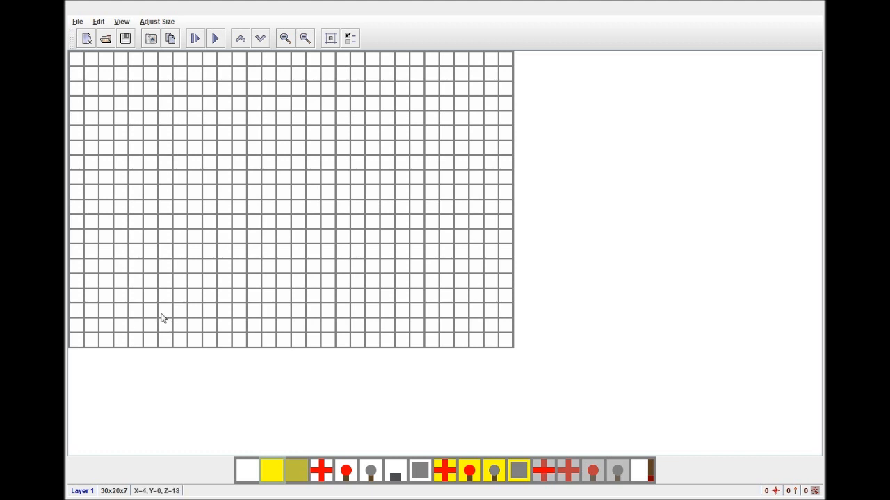
pyautogui.moveTo(193, 317)
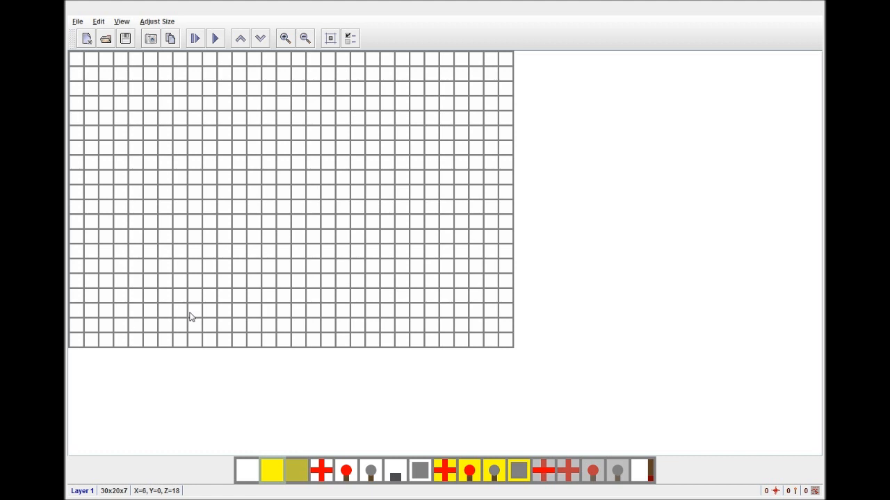
pyautogui.moveTo(562, 307)
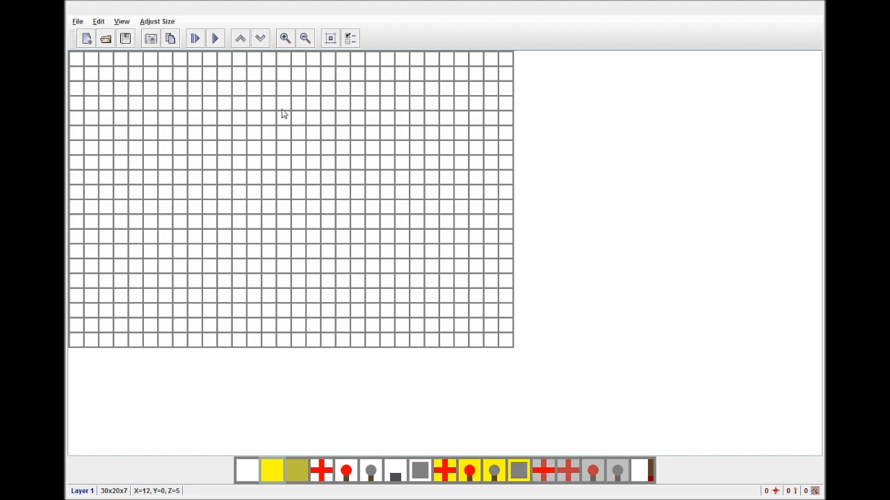
pyautogui.moveTo(278, 301)
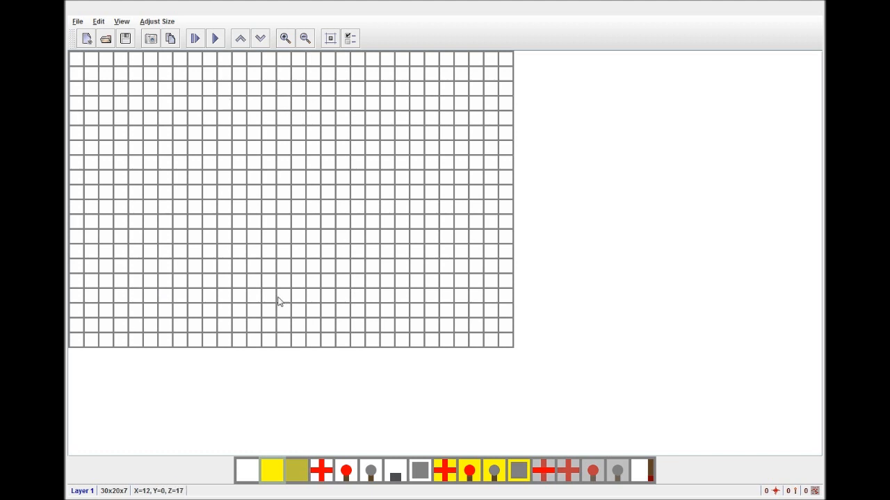
pyautogui.moveTo(271, 347)
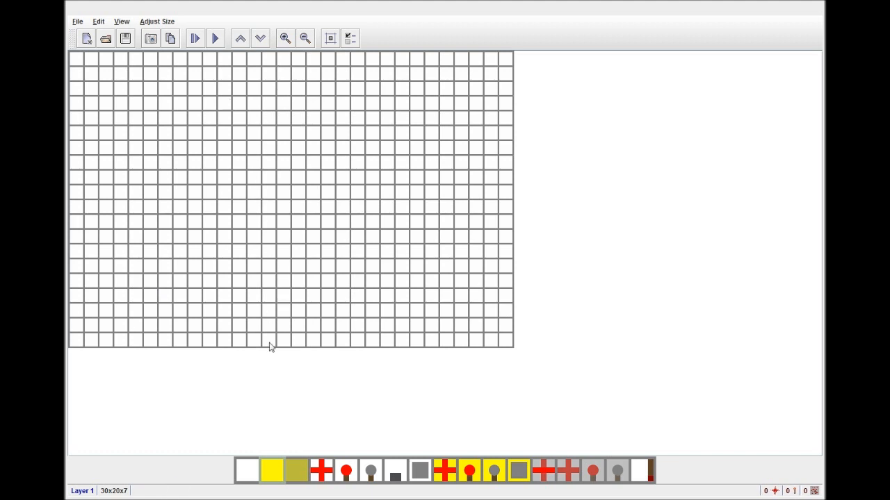
# Step: Place a block in the upper grid, then replace it with a two-cell wire line
pyautogui.click(237, 118)
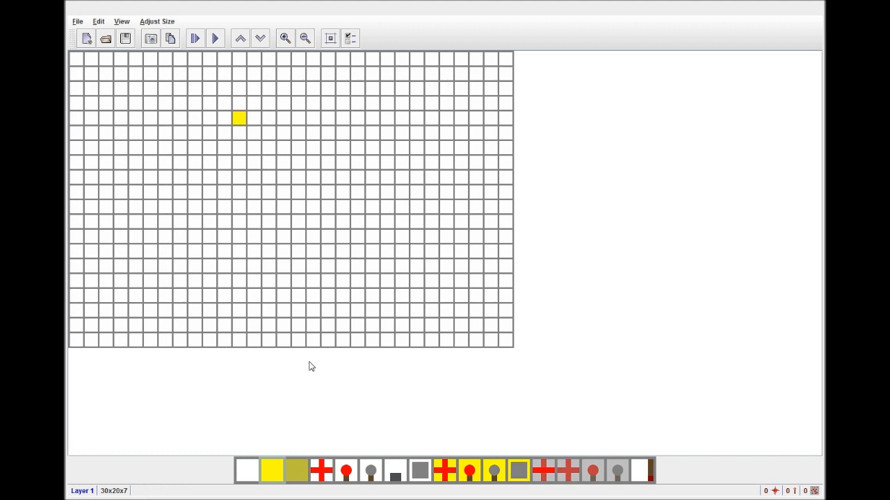
pyautogui.moveTo(289, 118)
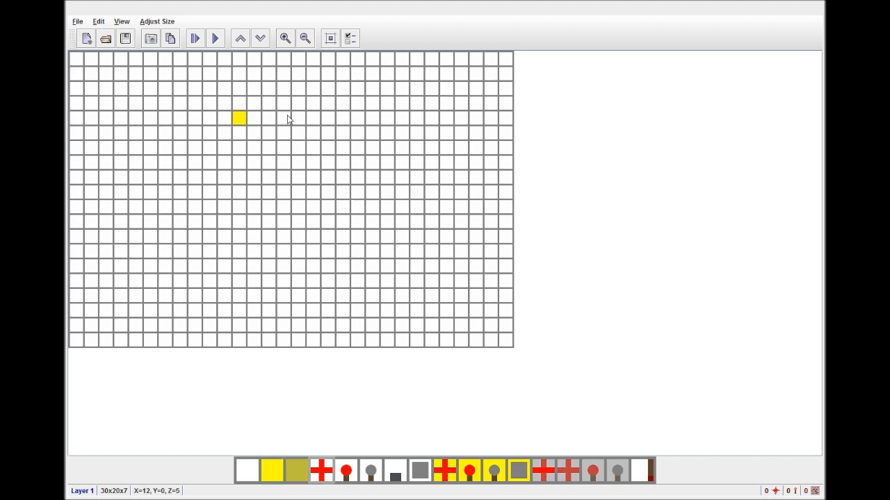
pyautogui.click(254, 118)
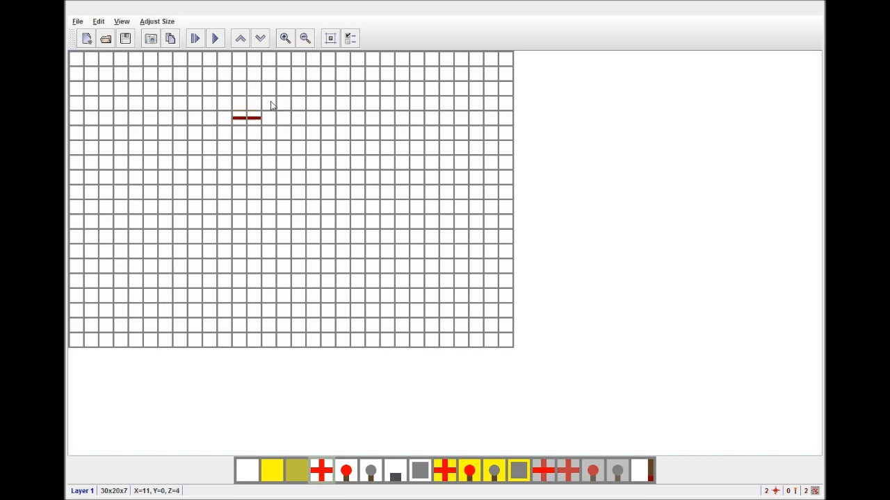
pyautogui.click(253, 117)
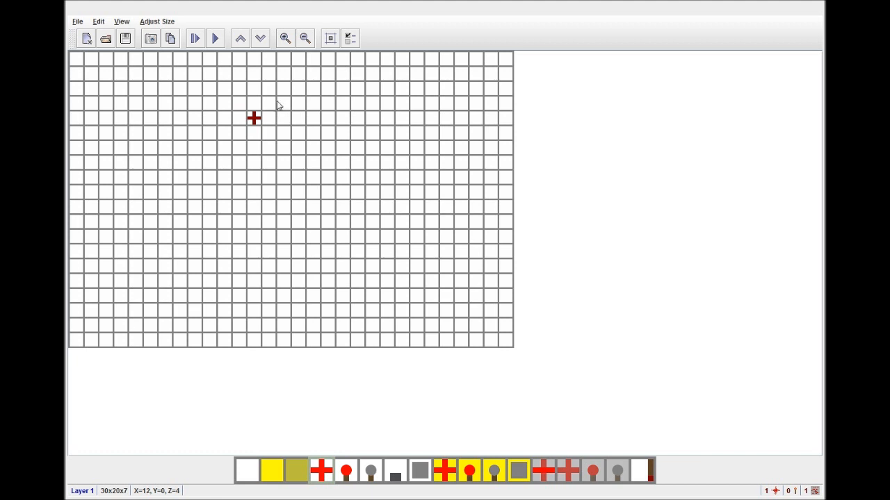
pyautogui.click(268, 118)
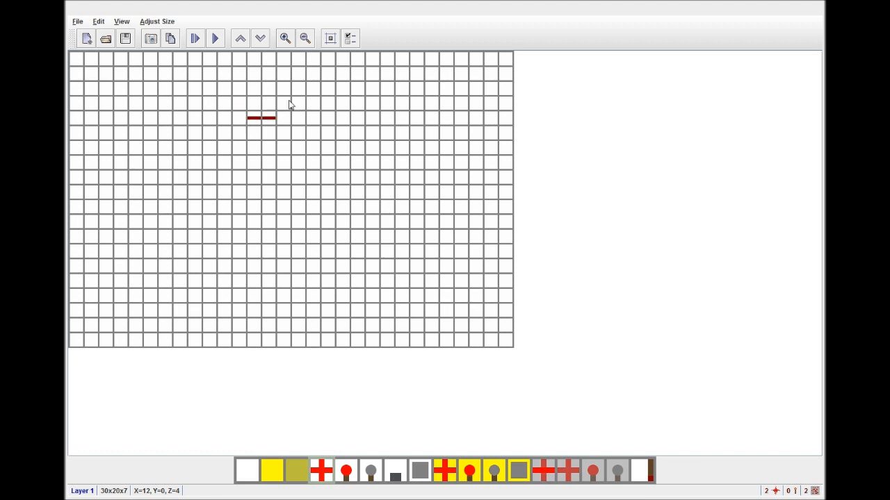
pyautogui.moveTo(264, 103)
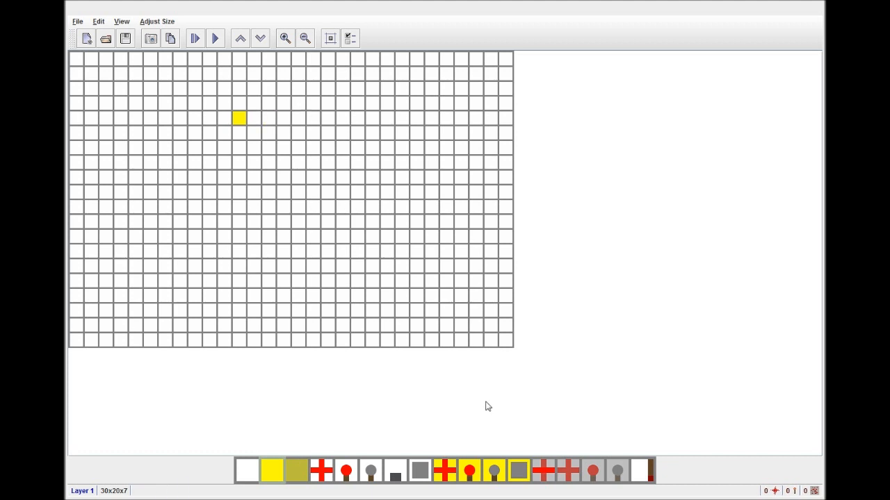
# Step: Place a torch right of the yellow block, wiring it to the block and around its sides
pyautogui.click(268, 117)
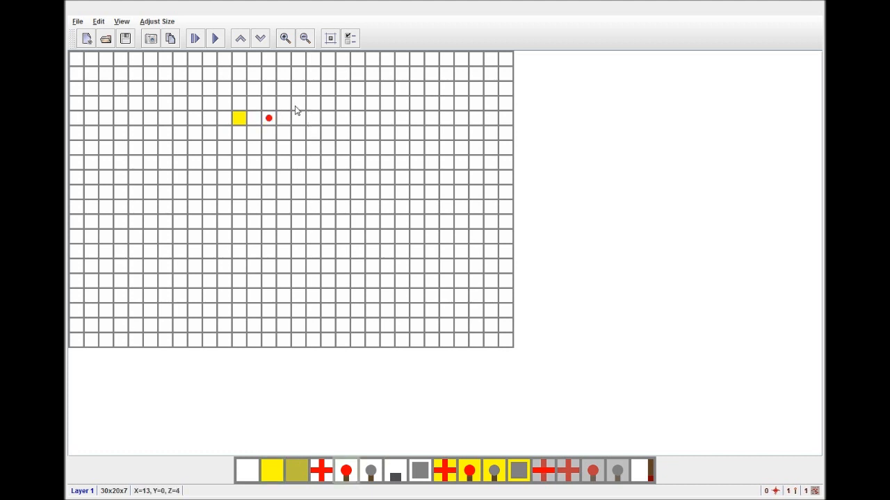
pyautogui.moveTo(297, 99)
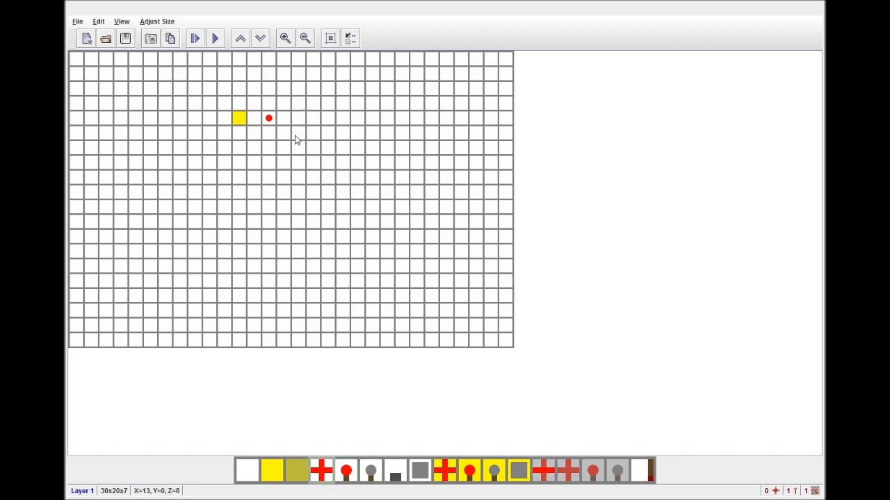
pyautogui.click(268, 146)
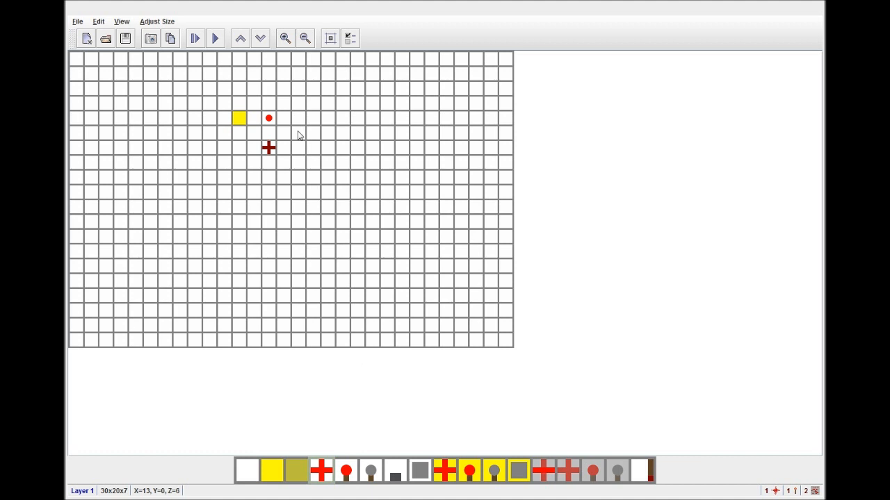
pyautogui.moveTo(296, 135)
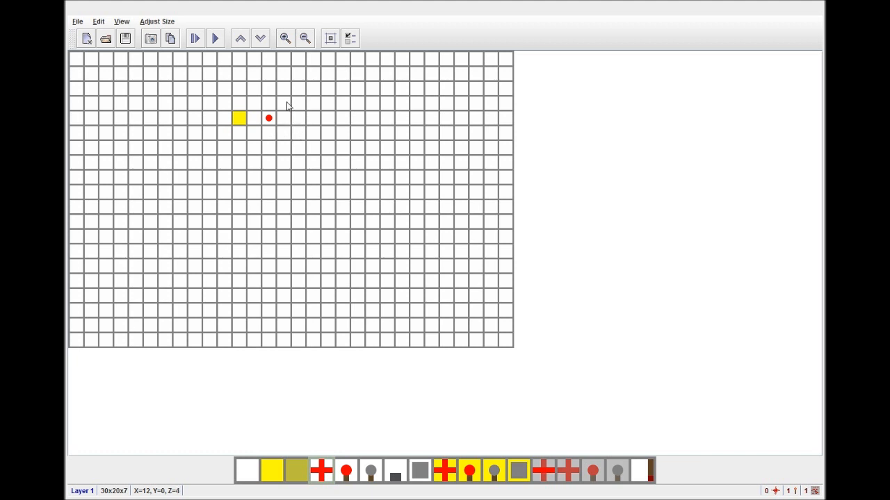
pyautogui.click(254, 118)
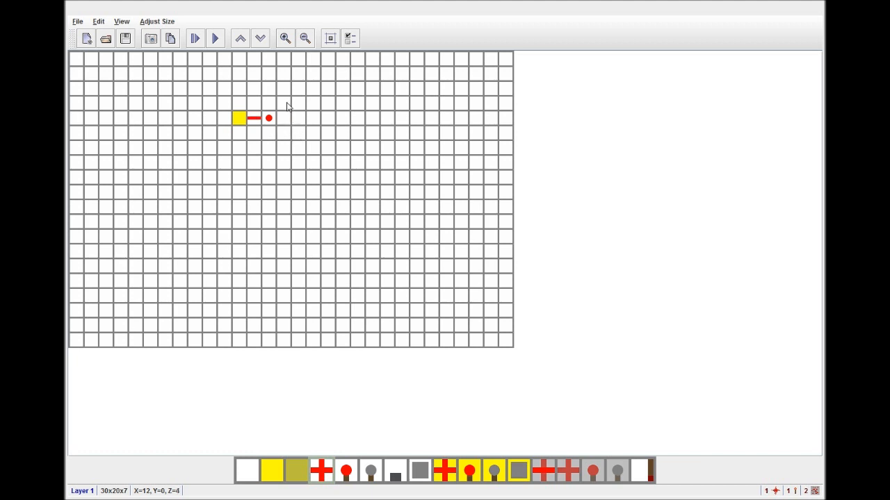
pyautogui.click(268, 132)
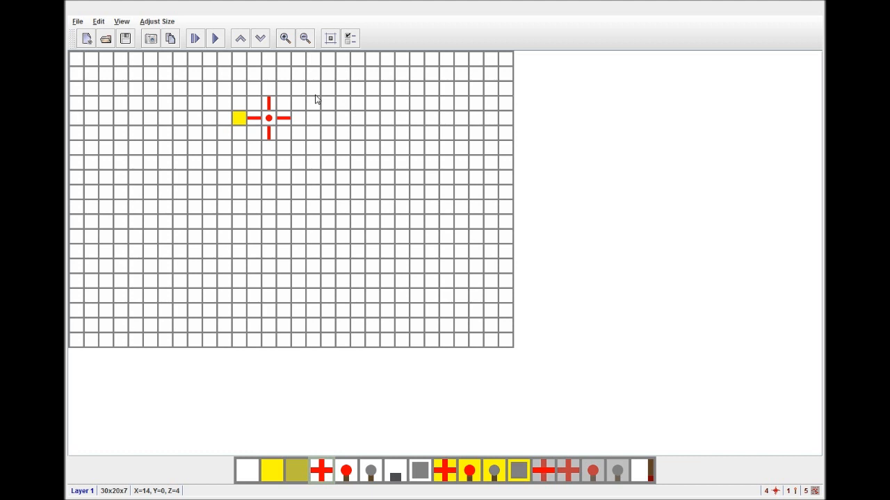
pyautogui.moveTo(399, 339)
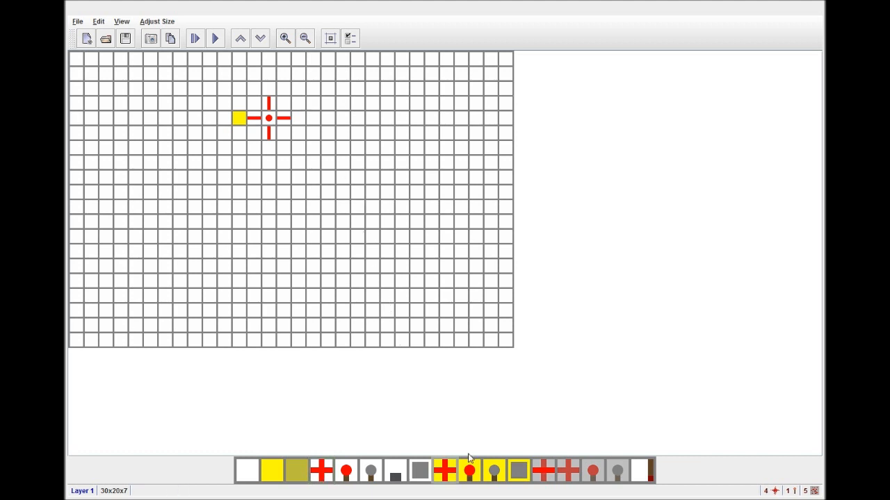
pyautogui.moveTo(390, 109)
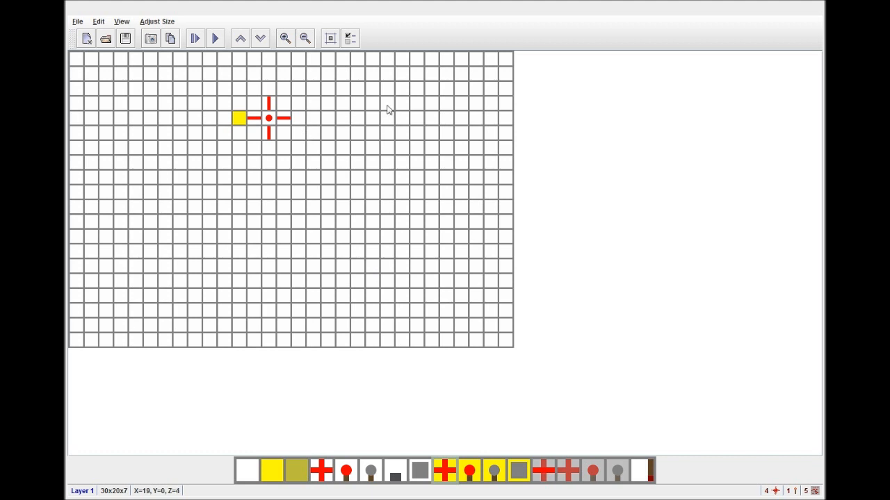
# Step: Add a wire-topped block and a torch-topped block on the right, plus two wire pieces below
pyautogui.click(356, 117)
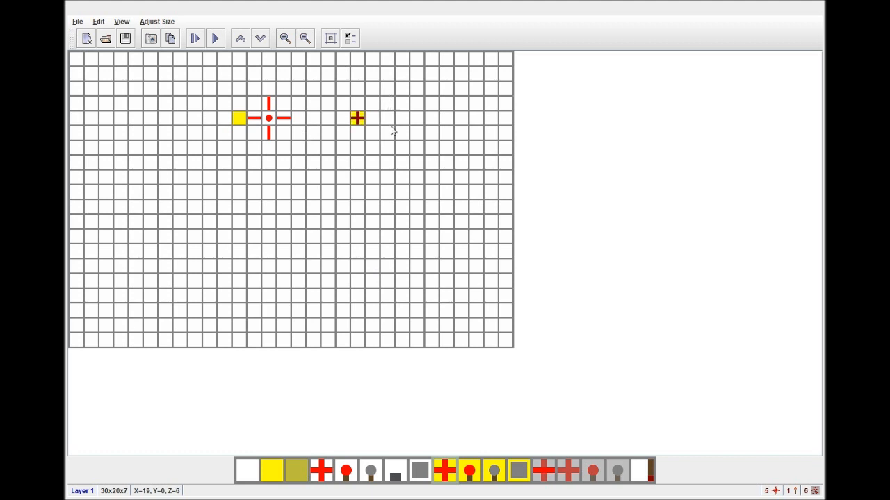
pyautogui.click(387, 117)
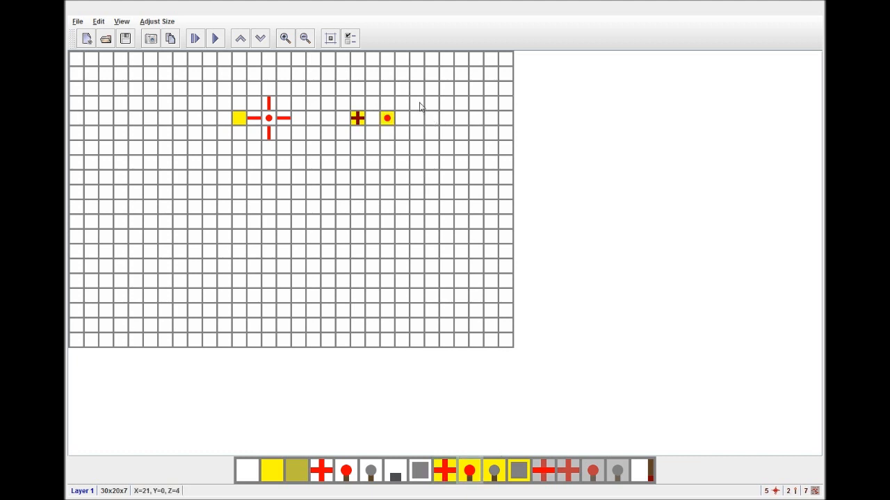
pyautogui.moveTo(507, 369)
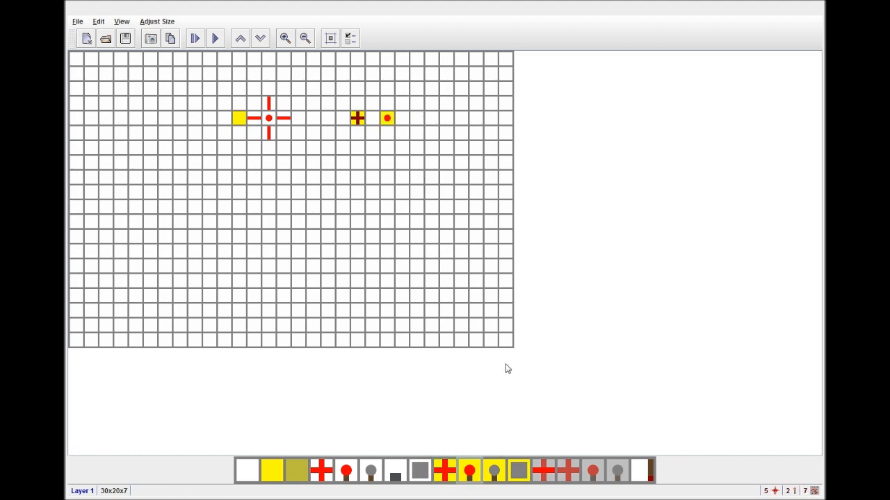
pyautogui.moveTo(356, 118)
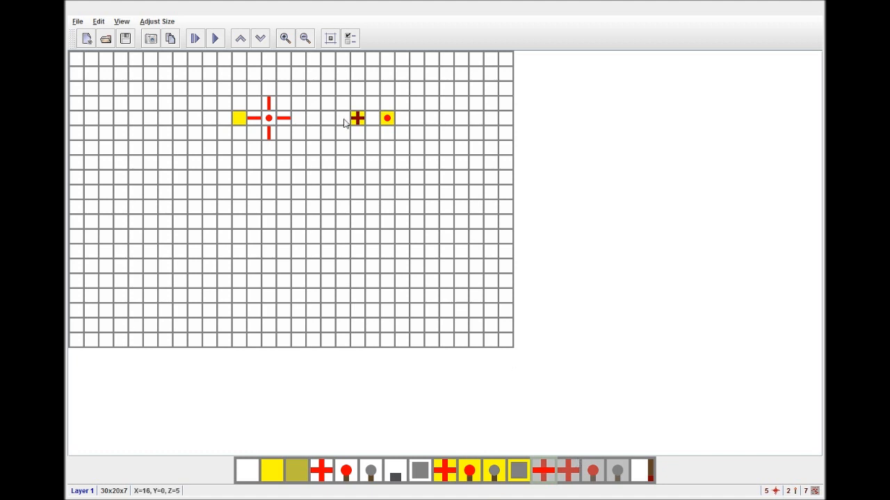
pyautogui.click(342, 177)
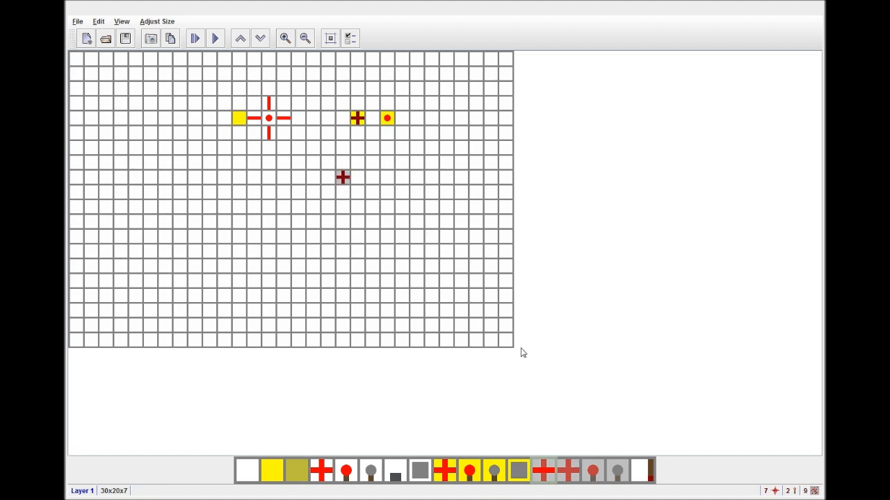
pyautogui.click(371, 177)
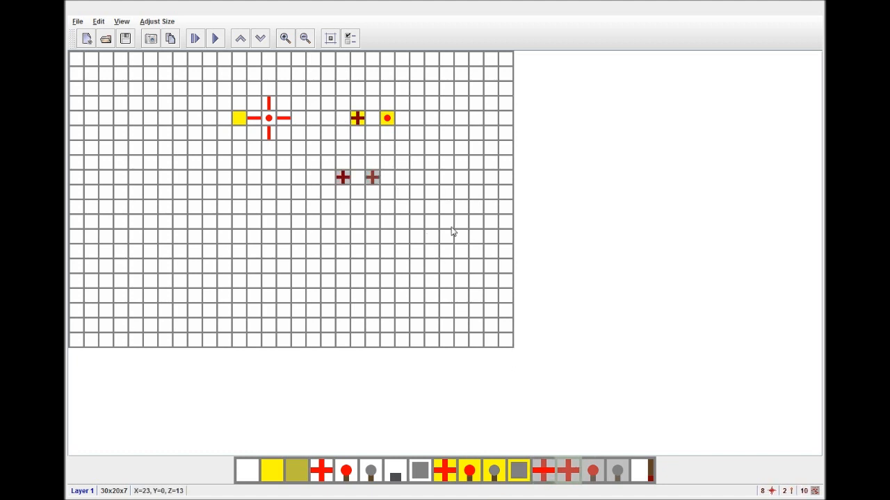
pyautogui.moveTo(370, 170)
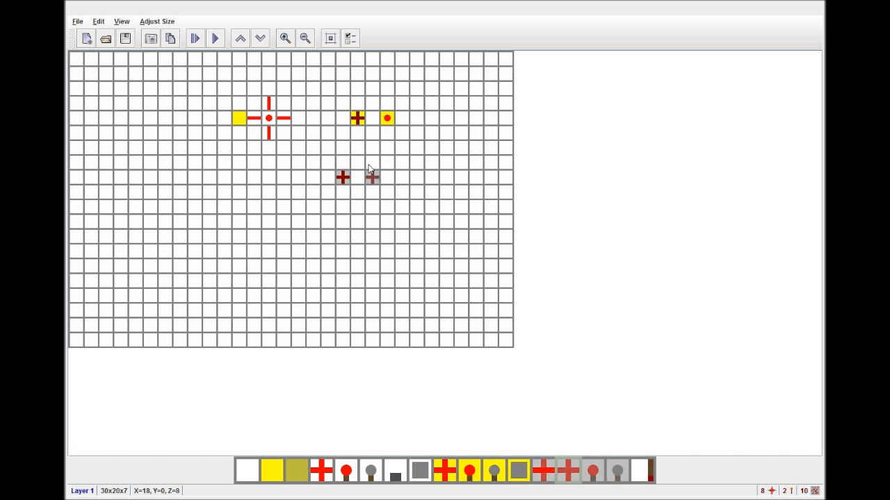
pyautogui.moveTo(372, 169)
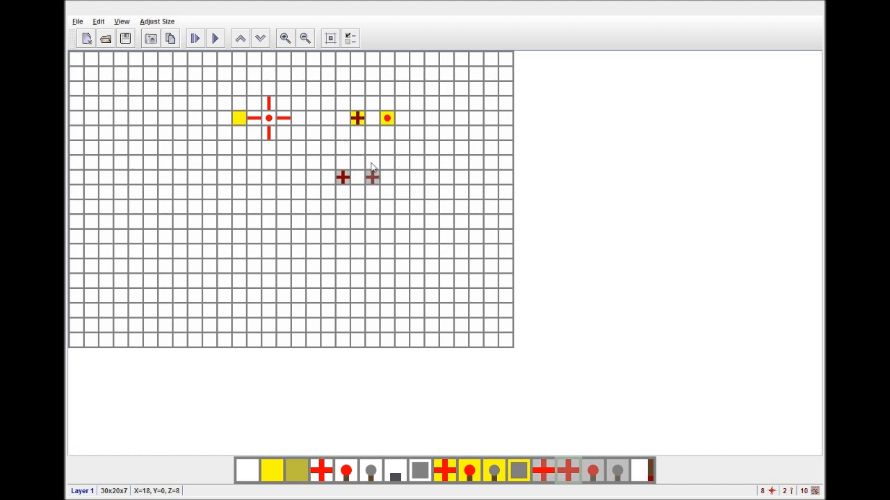
pyautogui.moveTo(372, 171)
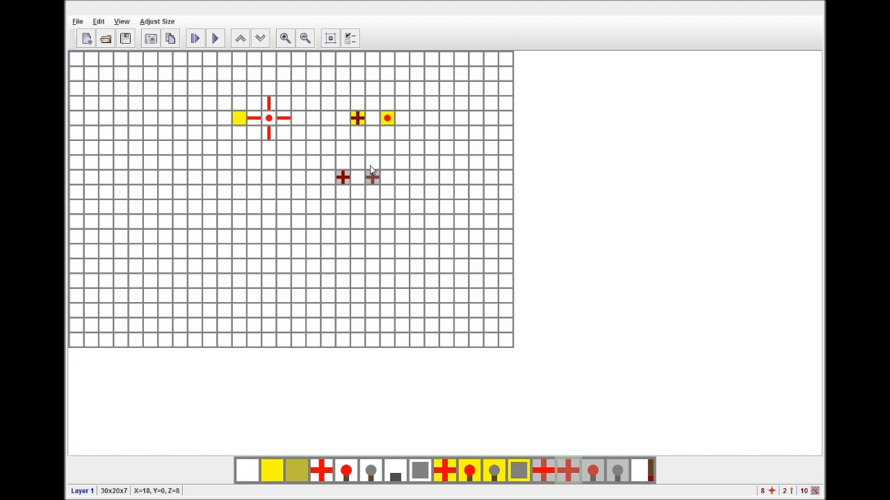
pyautogui.moveTo(367, 169)
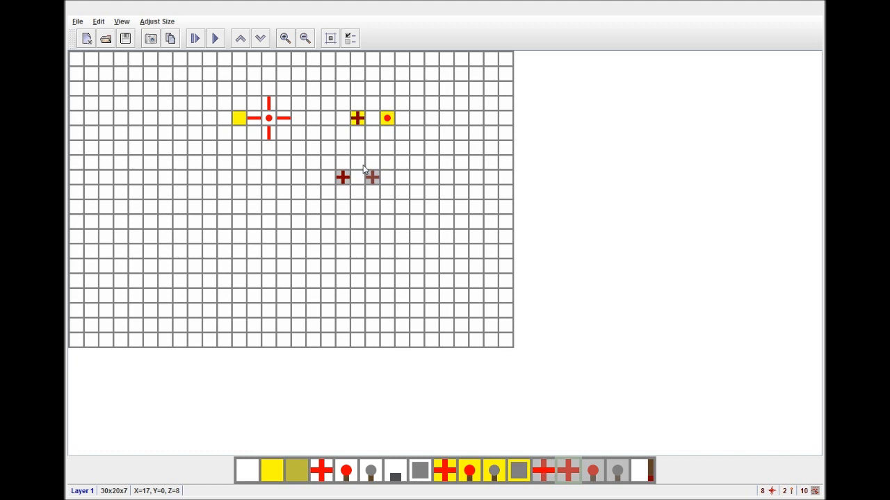
pyautogui.moveTo(368, 165)
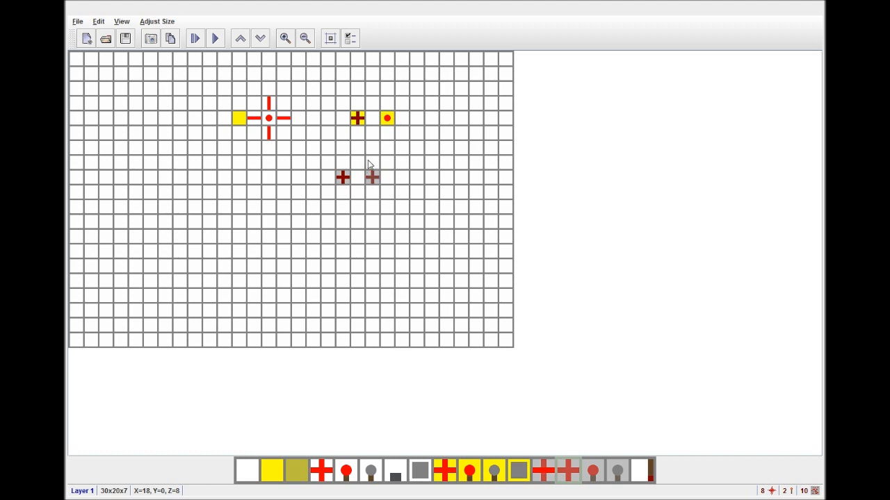
pyautogui.moveTo(375, 169)
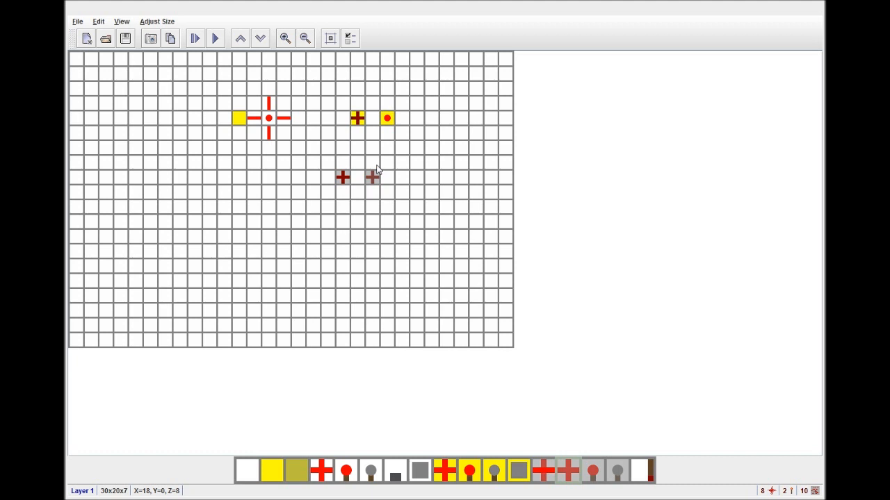
pyautogui.moveTo(373, 158)
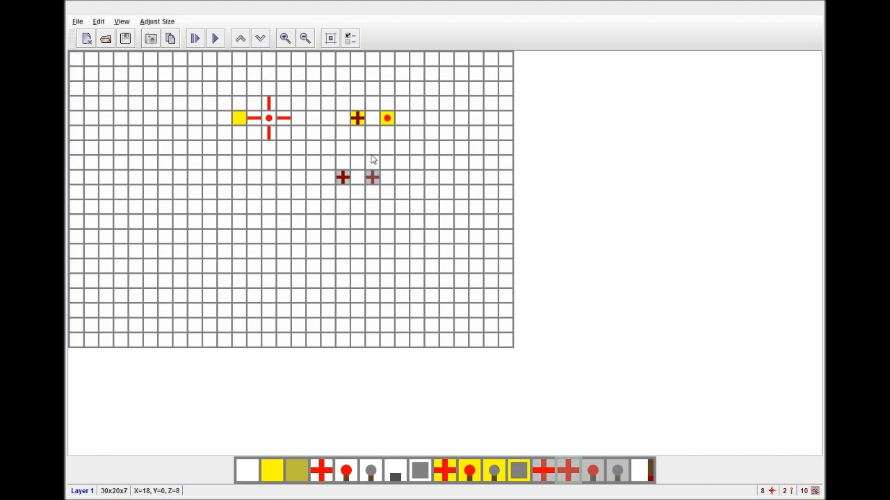
pyautogui.moveTo(369, 171)
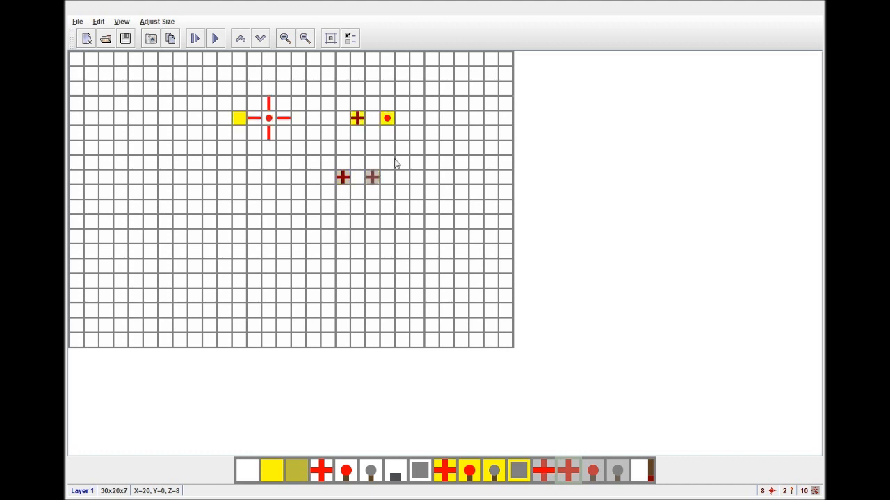
pyautogui.moveTo(399, 166)
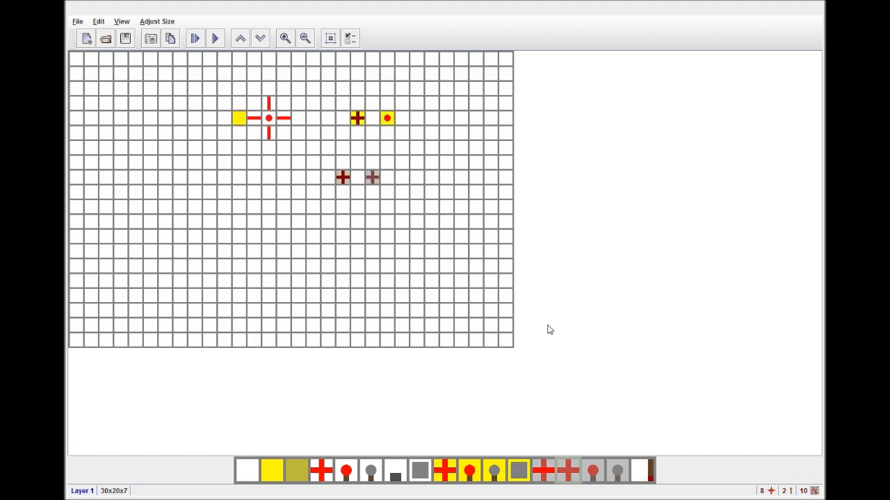
pyautogui.moveTo(445, 154)
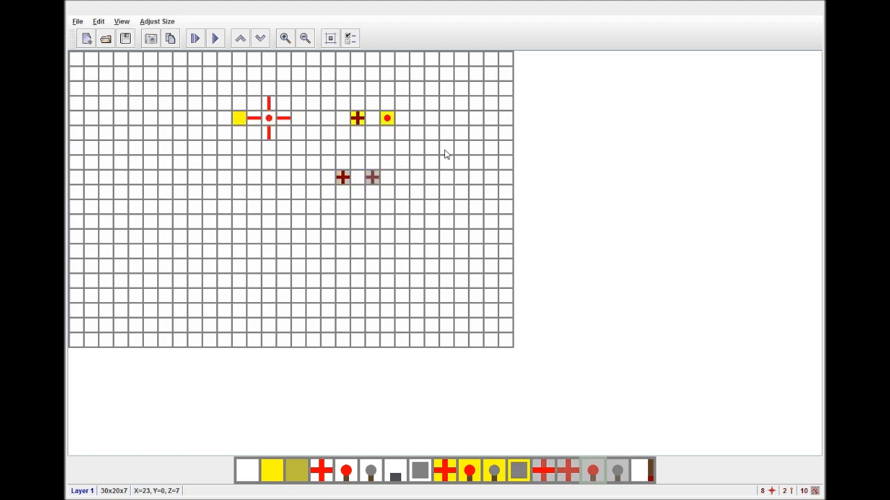
pyautogui.click(416, 163)
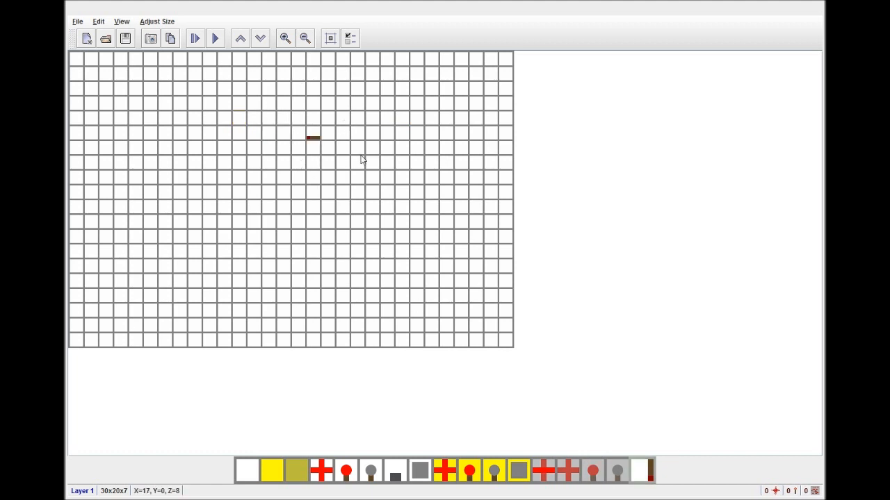
pyautogui.moveTo(292, 121)
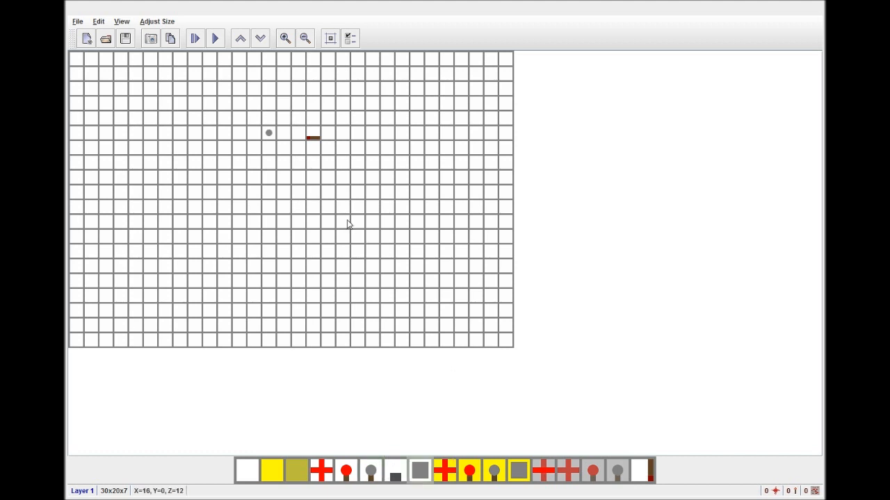
# Step: Place a block below the existing piece, then remove everything to leave the grid empty
pyautogui.click(313, 163)
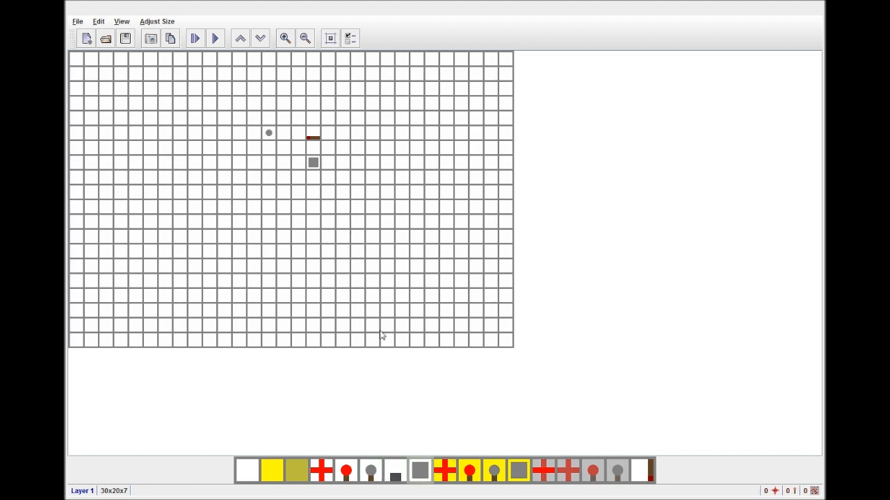
pyautogui.moveTo(337, 146)
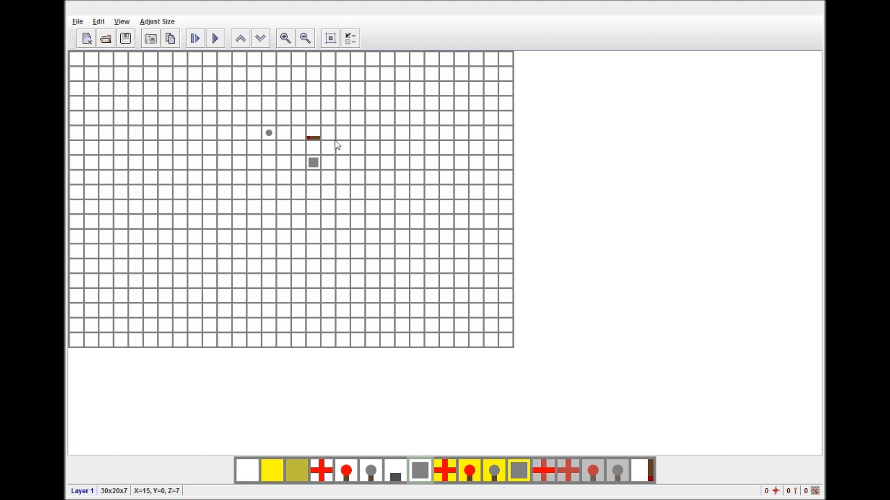
pyautogui.moveTo(339, 365)
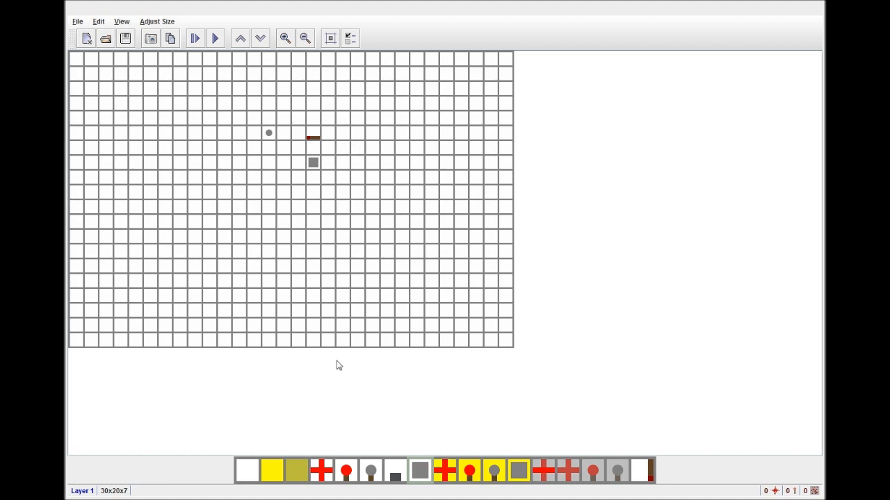
pyautogui.click(313, 162)
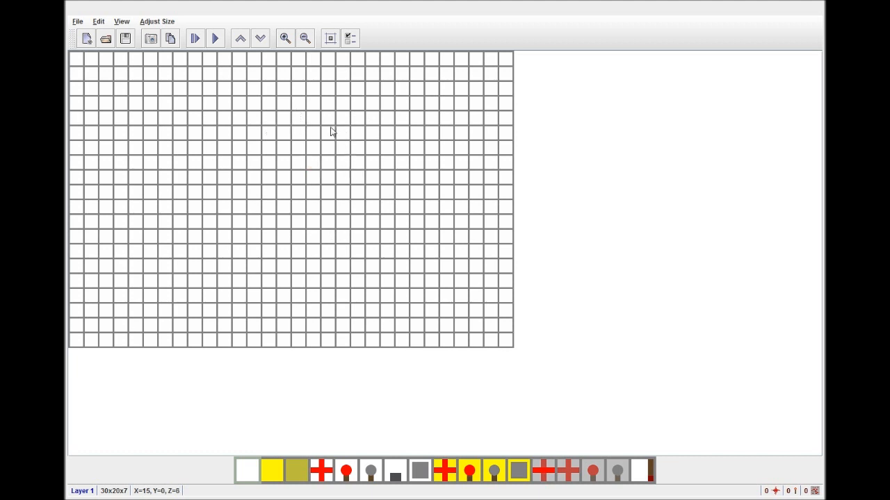
pyautogui.moveTo(273, 124)
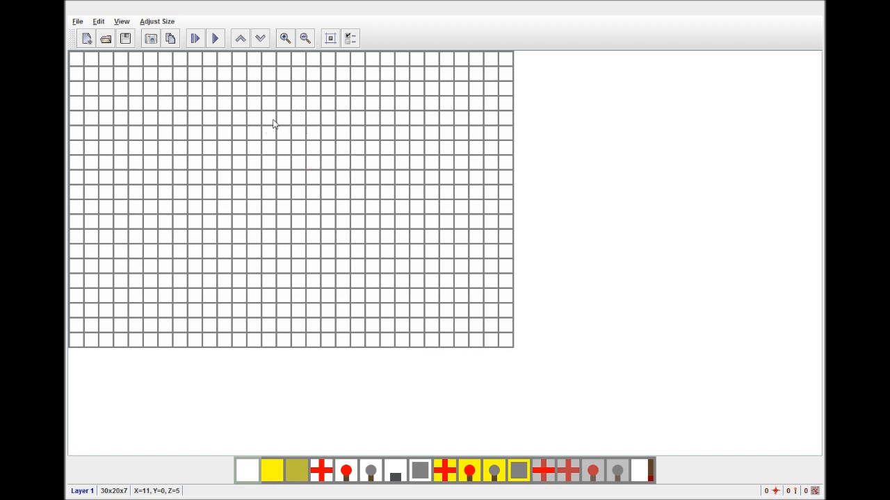
pyautogui.moveTo(205, 120)
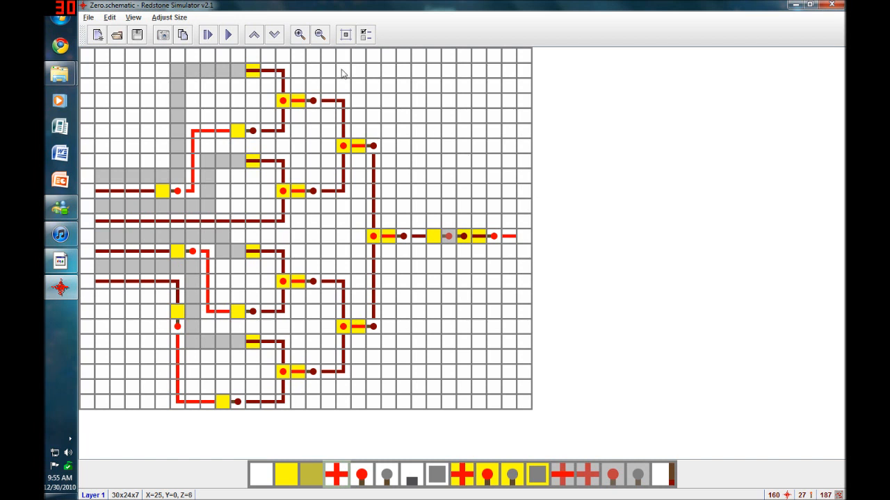
pyautogui.moveTo(544, 159)
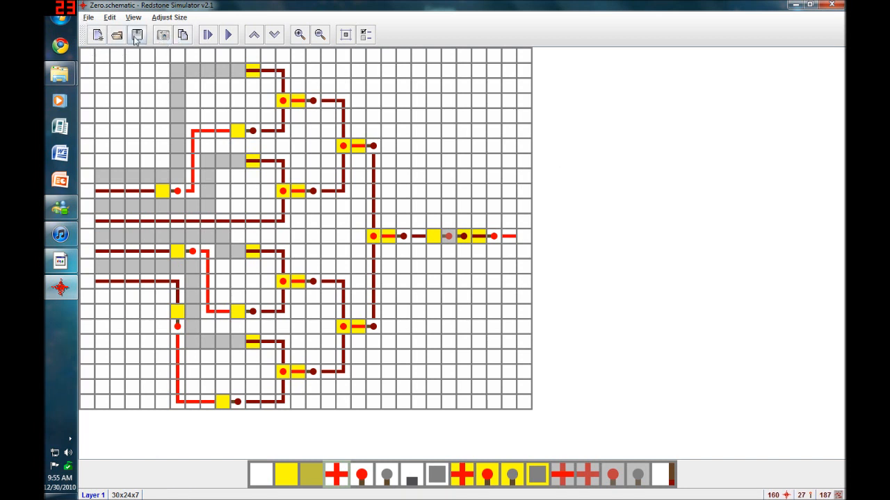
# Step: Load 8-bit ALU.schematic from the Redstone folder, expanding the workspace to 300x300x8
pyautogui.click(116, 35)
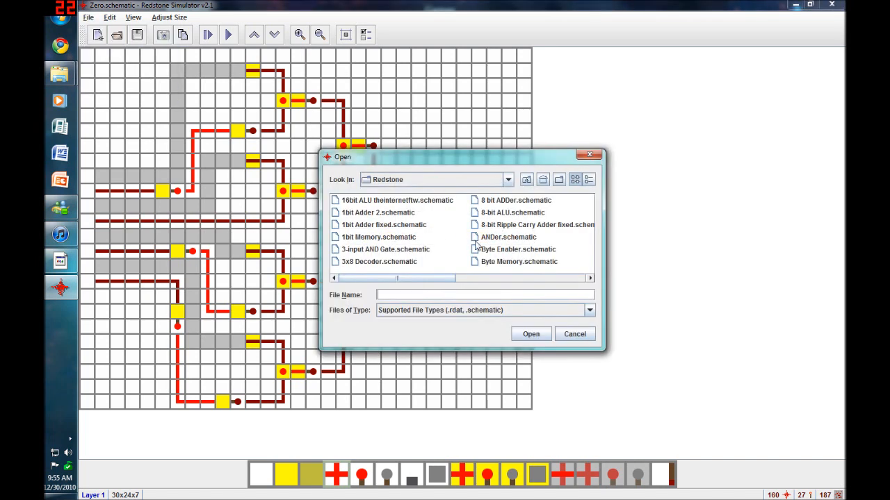
pyautogui.moveTo(527, 219)
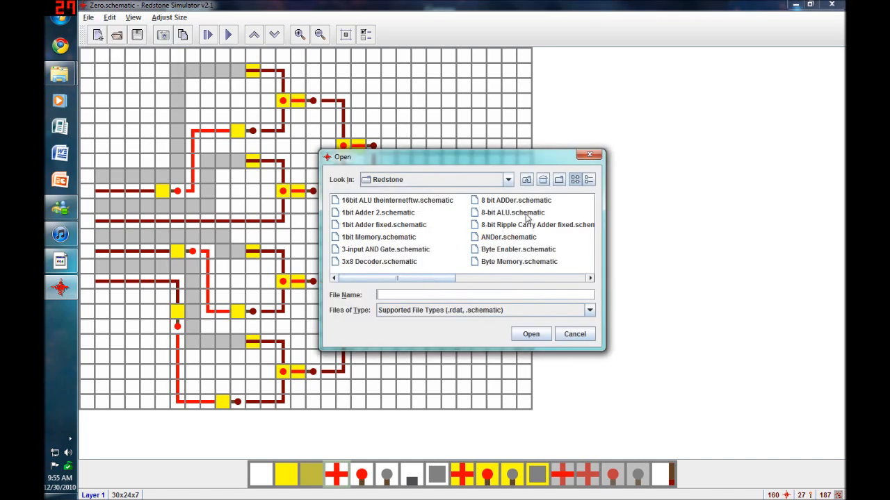
pyautogui.click(512, 212)
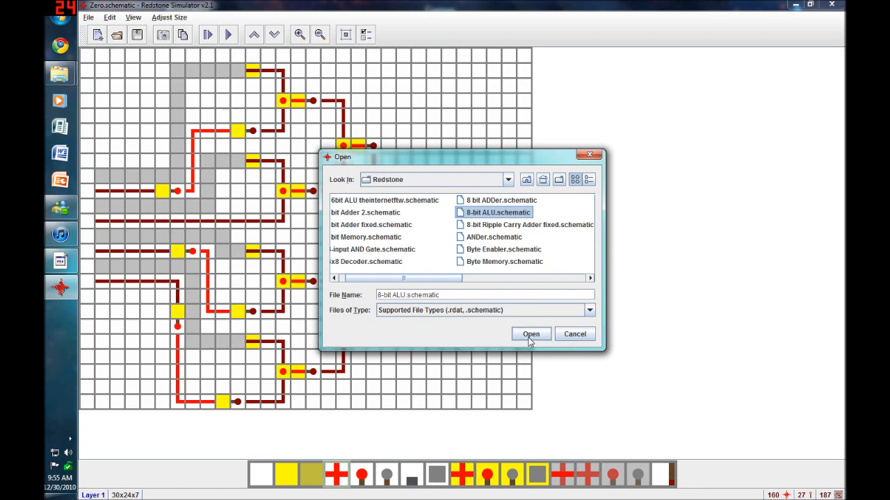
pyautogui.click(530, 335)
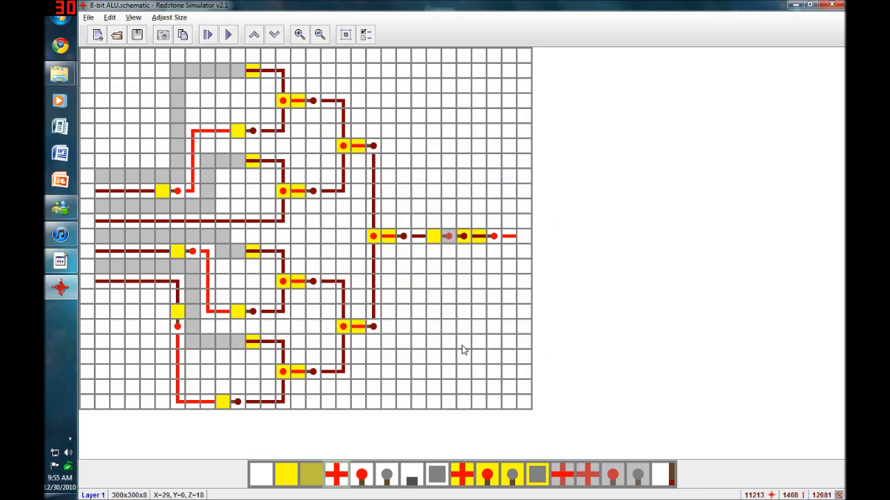
# Step: Zoom out twice to show the ALU's wider layout with eight-wide gate arrays
pyautogui.click(319, 34)
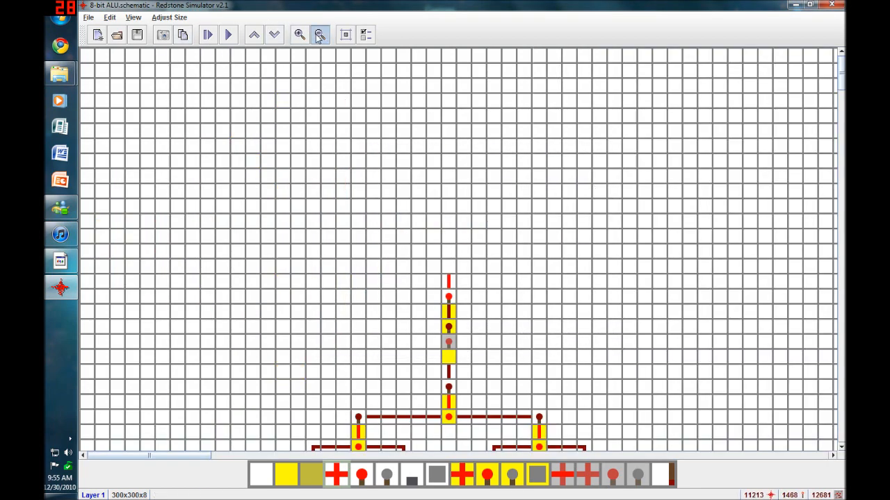
pyautogui.click(319, 34)
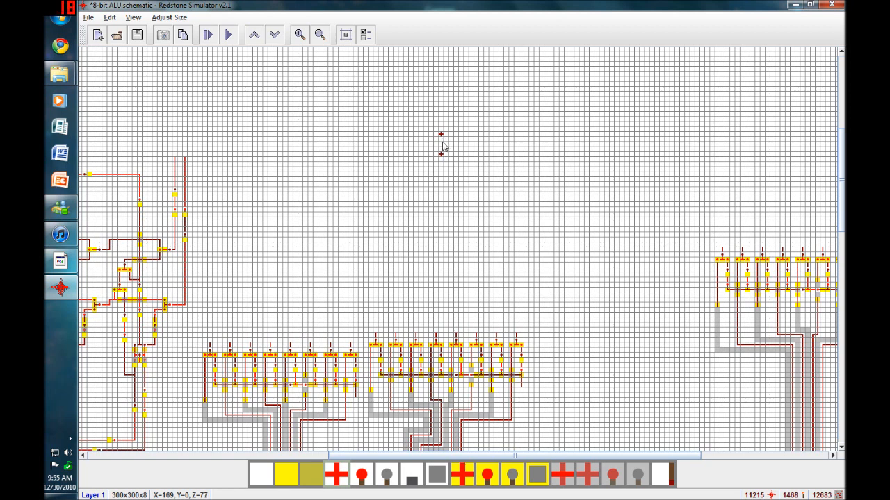
pyautogui.moveTo(470, 108)
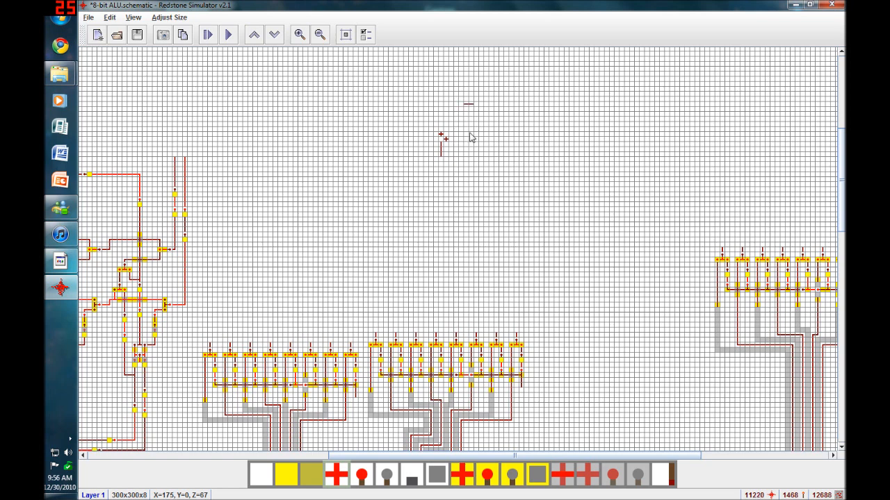
pyautogui.moveTo(472, 125)
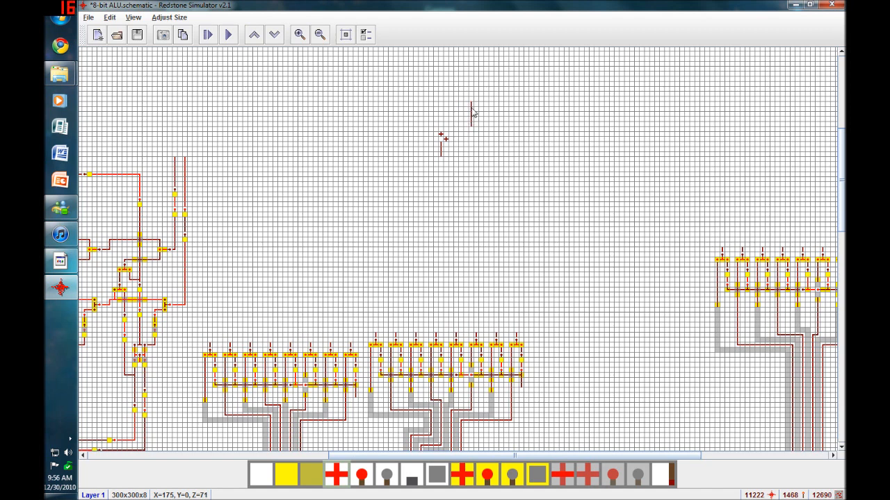
pyautogui.moveTo(471, 113)
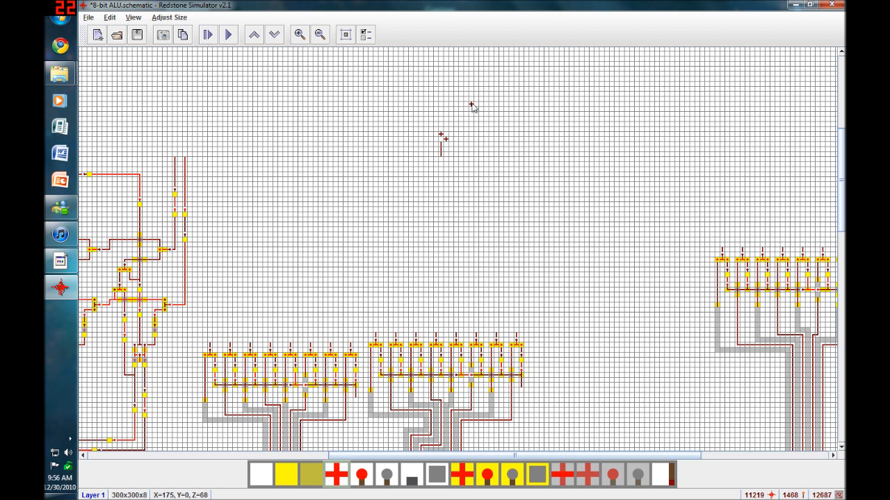
pyautogui.moveTo(449, 145)
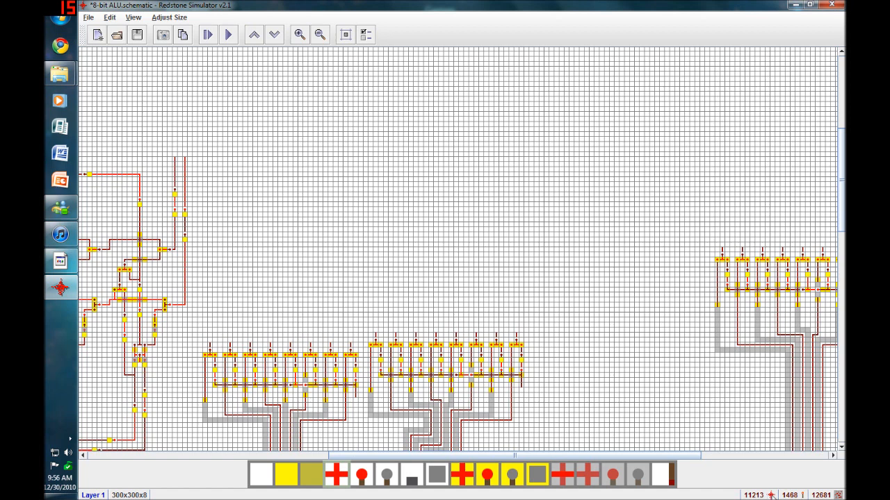
pyautogui.moveTo(769, 487)
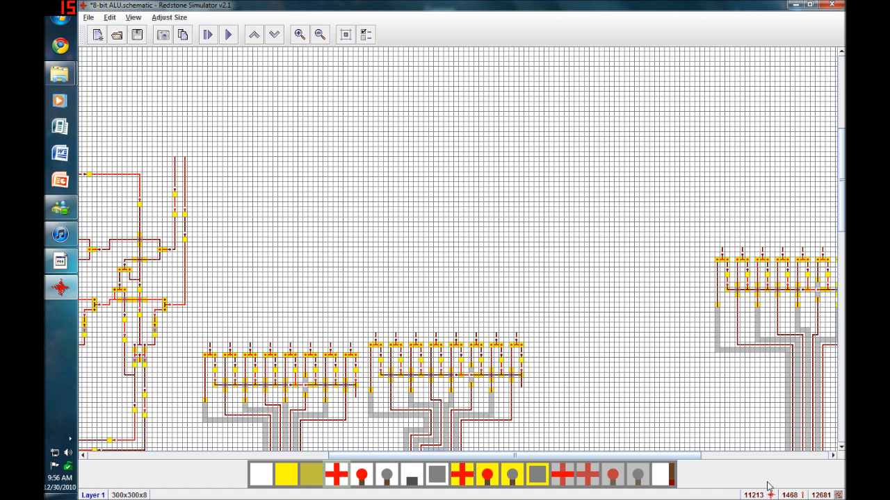
pyautogui.moveTo(755, 472)
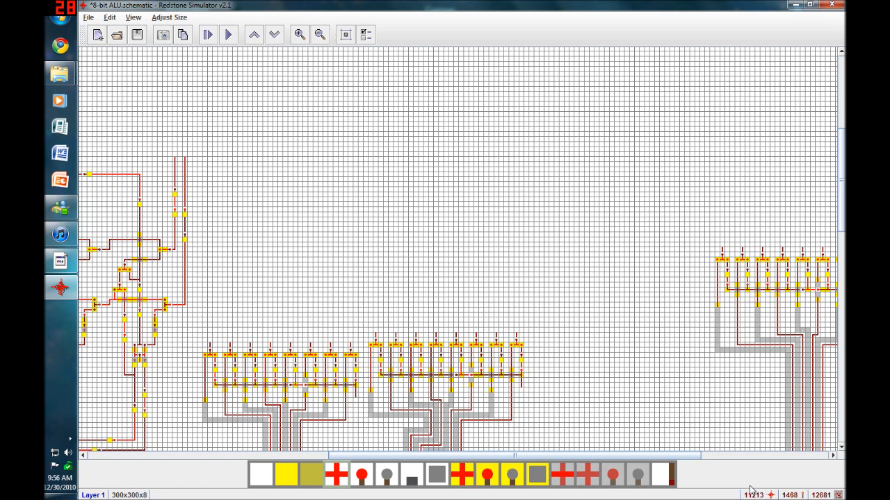
pyautogui.moveTo(754, 489)
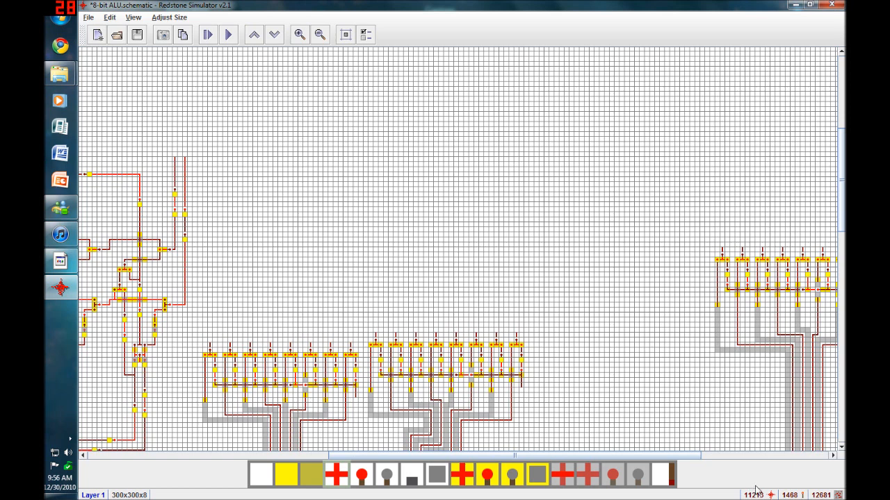
pyautogui.moveTo(804, 488)
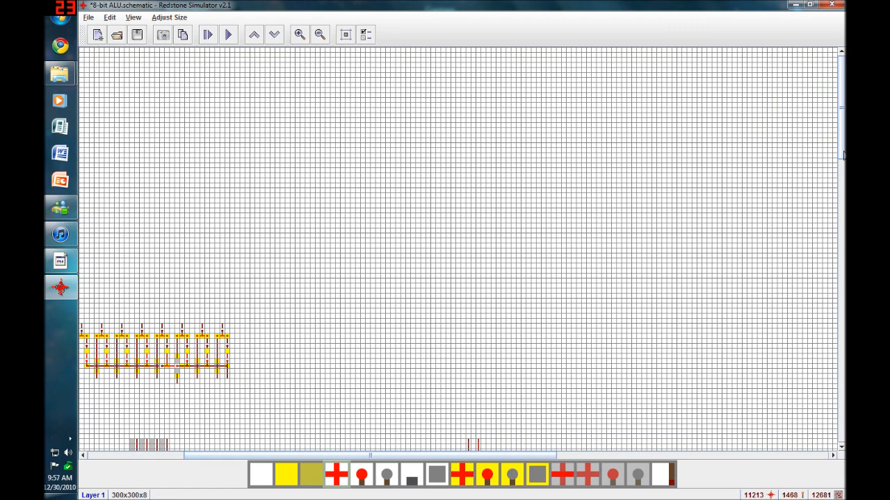
# Step: Scroll down to the denser ALU region with sixteen-wide gate arrays and bundled wiring
pyautogui.click(299, 34)
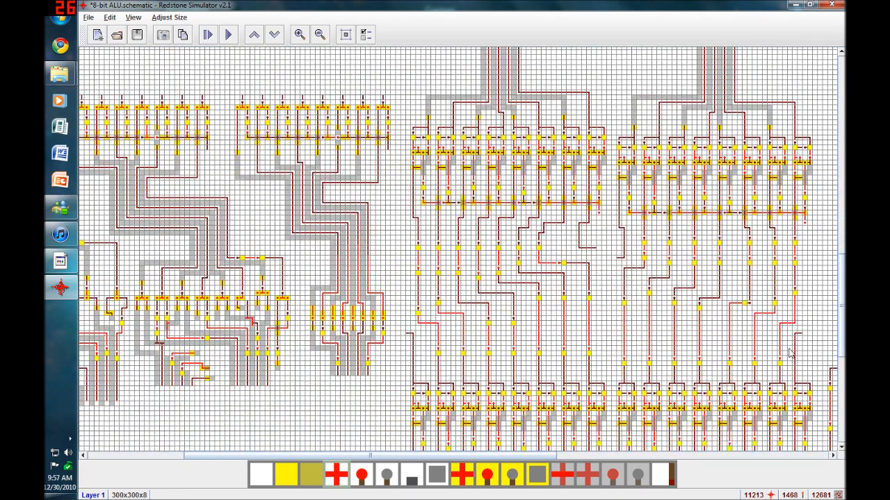
pyautogui.scroll(-3)
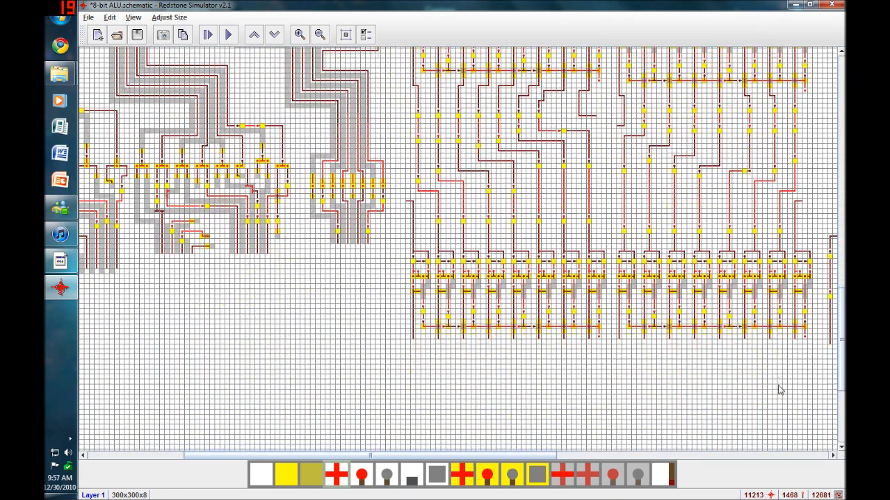
pyautogui.scroll(-3)
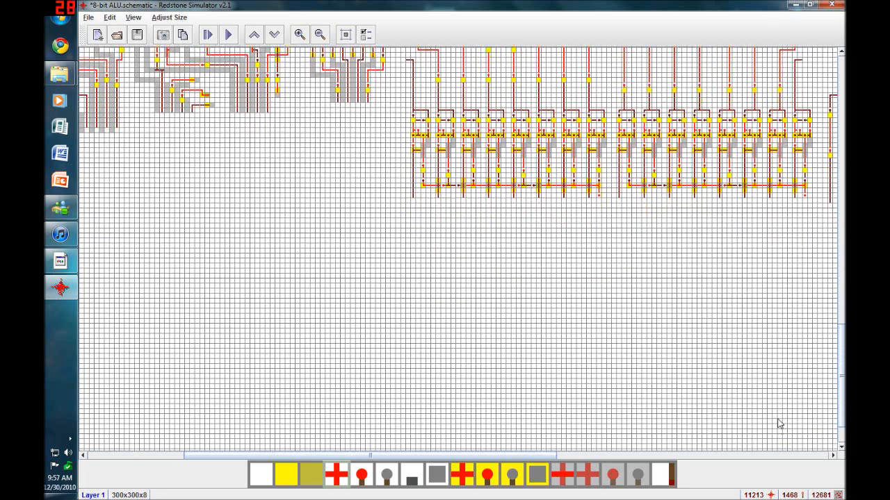